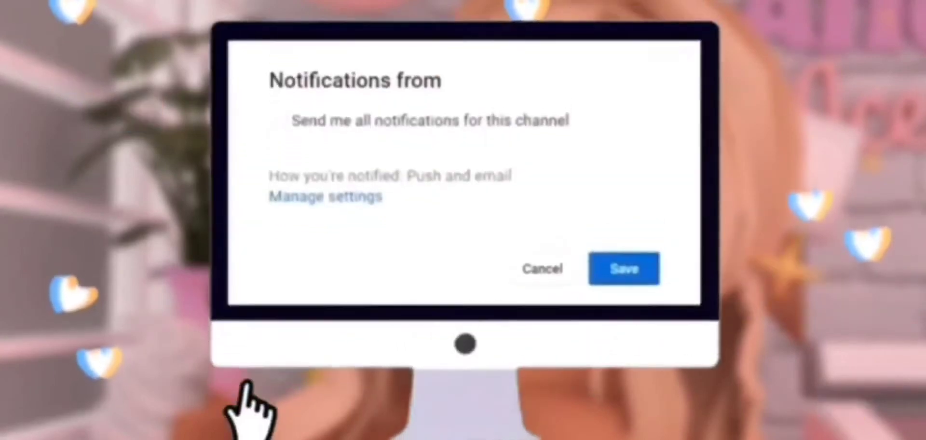
# Join the green-screen photoshoot place so the avatar stands before the green backdrop.
pyautogui.click(623, 268)
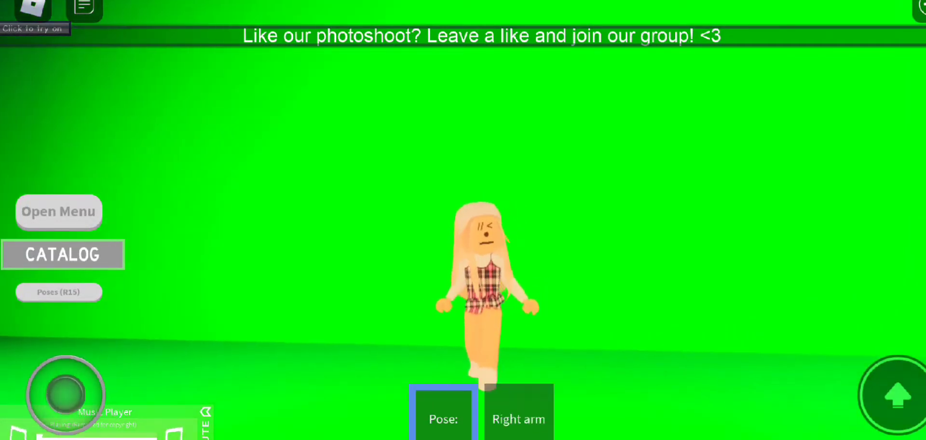
# Set the avatar to the raised-arm Left & Right pose in front of the green screen.
pyautogui.click(517, 420)
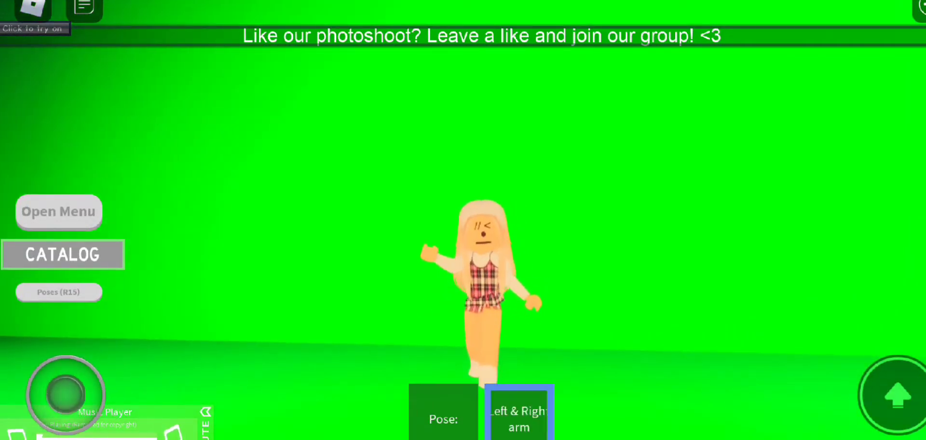
pyautogui.click(517, 412)
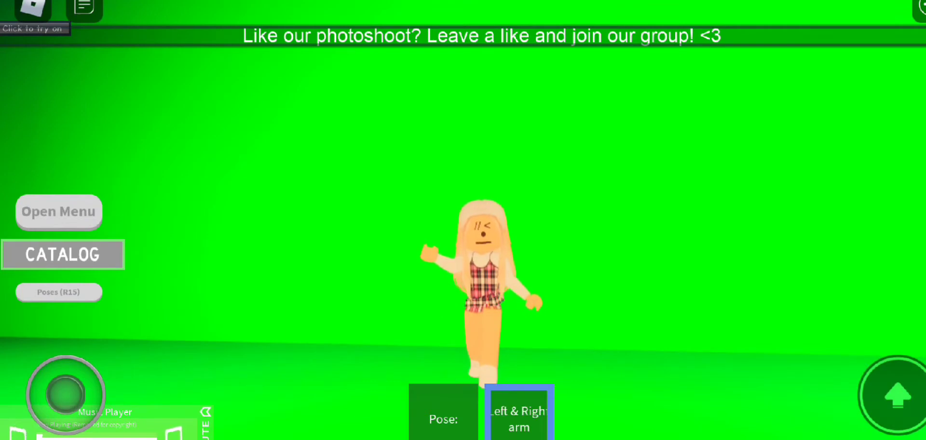
pyautogui.click(59, 292)
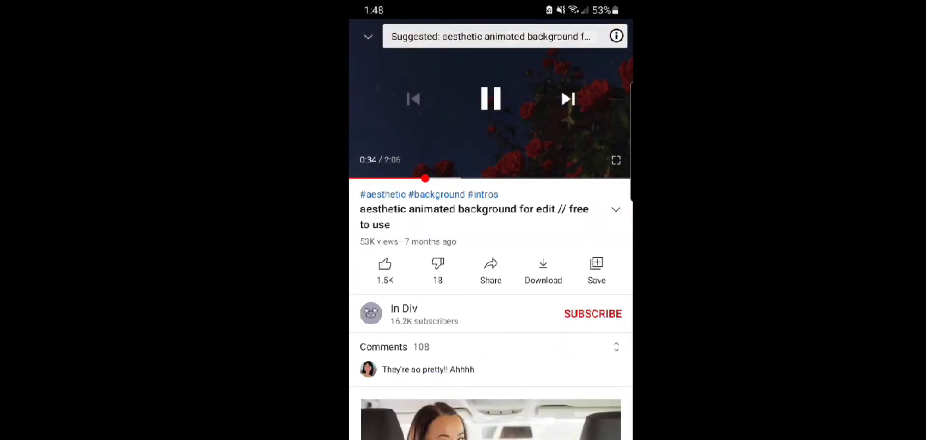
# Search 'aesthetic animated background' and choose the PINK AESTHETIC ANIMATED BACKGROUNDS video.
pyautogui.click(566, 98)
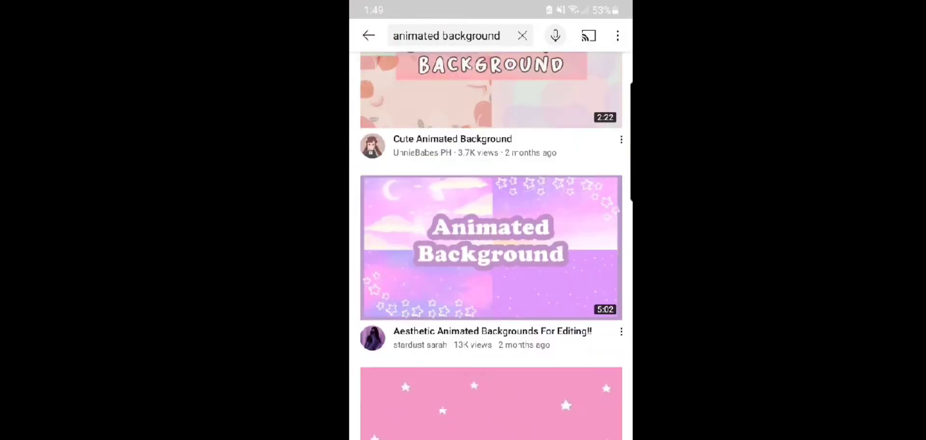
pyautogui.scroll(3)
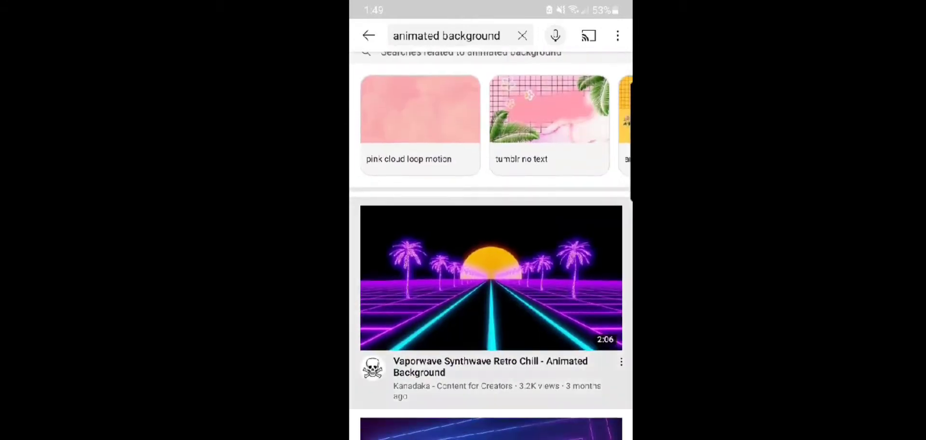
pyautogui.click(420, 158)
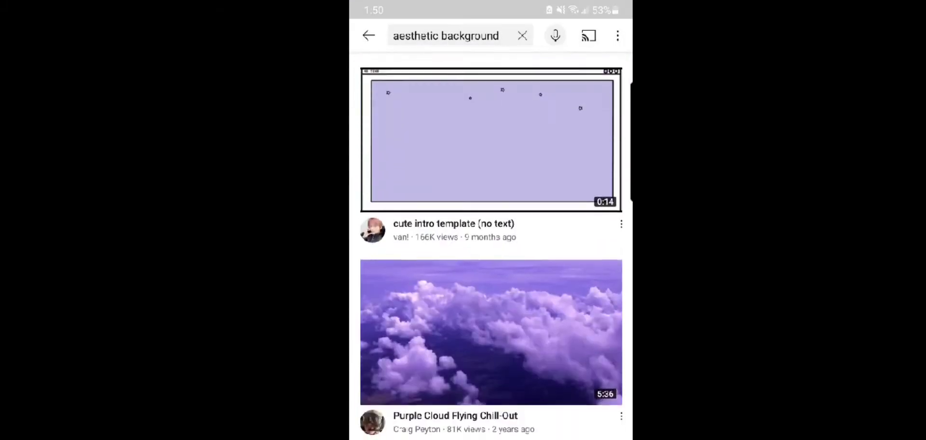
pyautogui.click(490, 139)
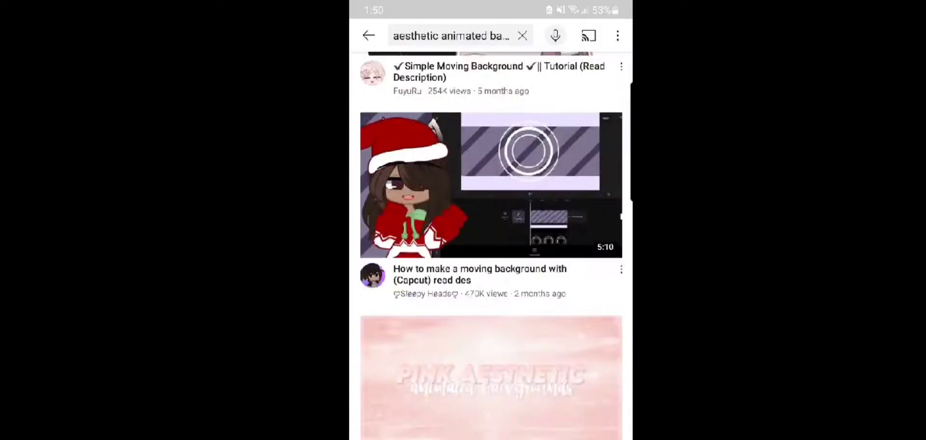
pyautogui.click(490, 378)
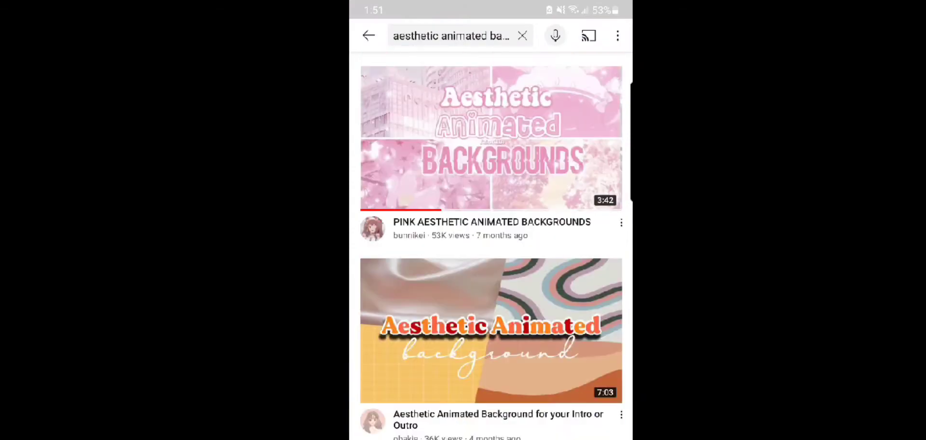
pyautogui.click(490, 137)
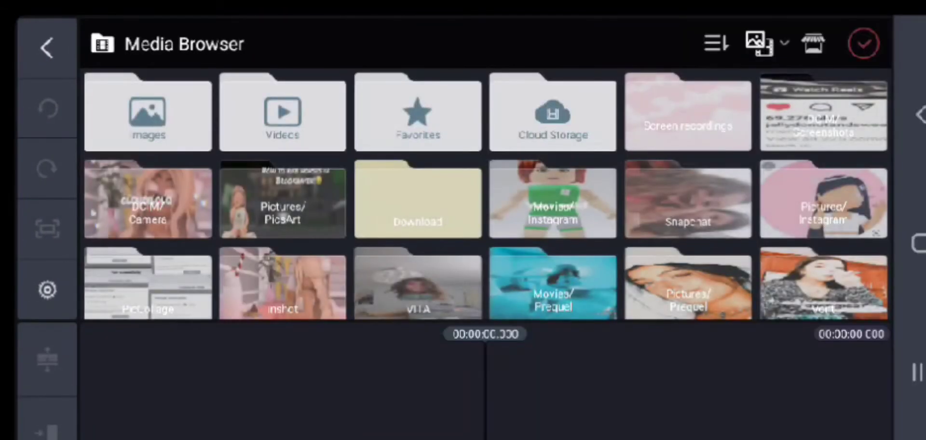
# Add the pink cloud recording, then the Roblox green-screen recording as a media layer.
pyautogui.click(687, 113)
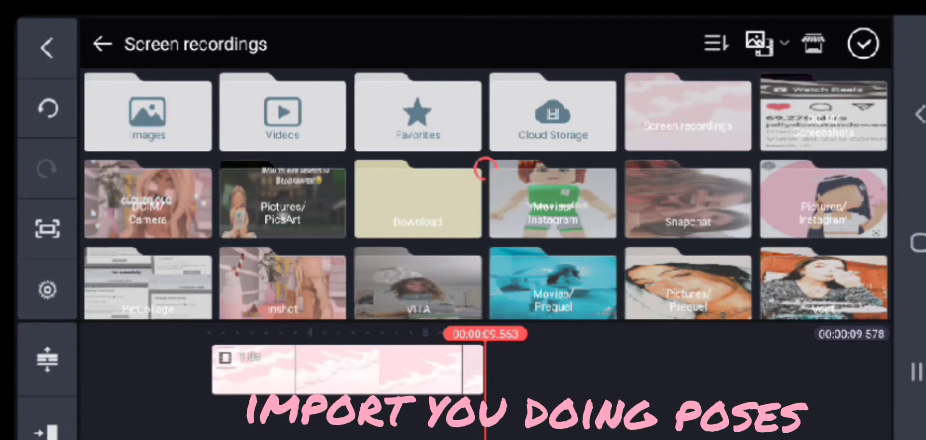
pyautogui.click(688, 113)
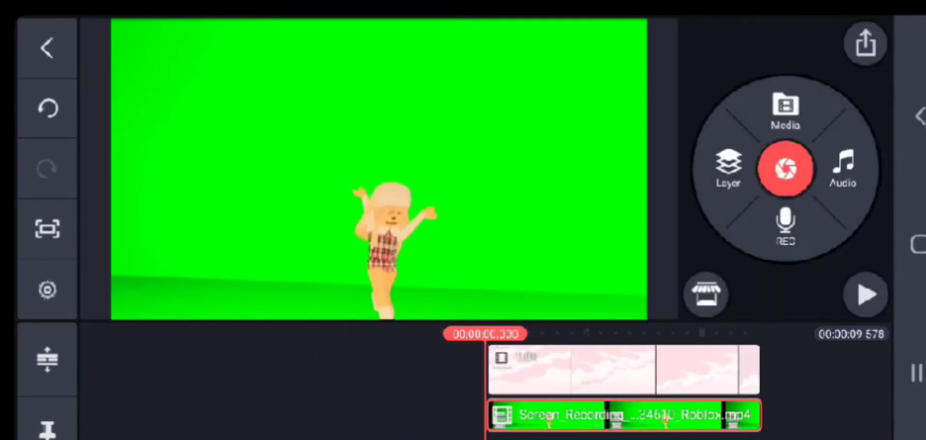
# Enable Chroma Key on the avatar layer so she stands over the pink clouds.
pyautogui.click(621, 415)
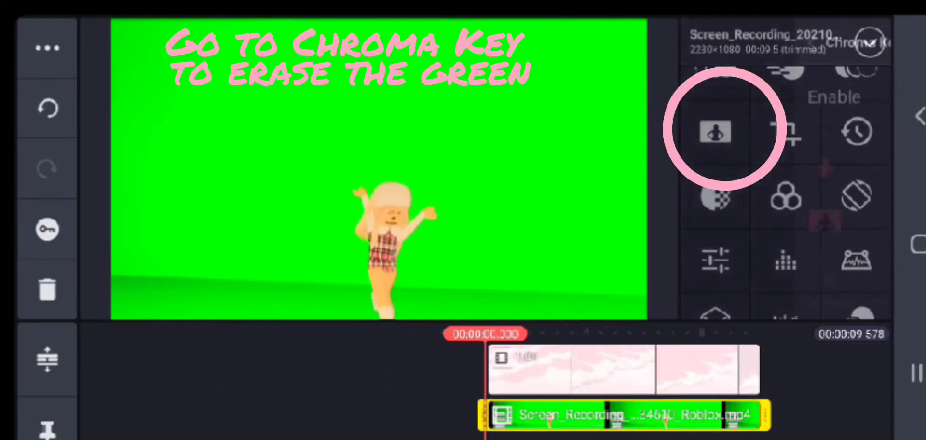
pyautogui.click(715, 131)
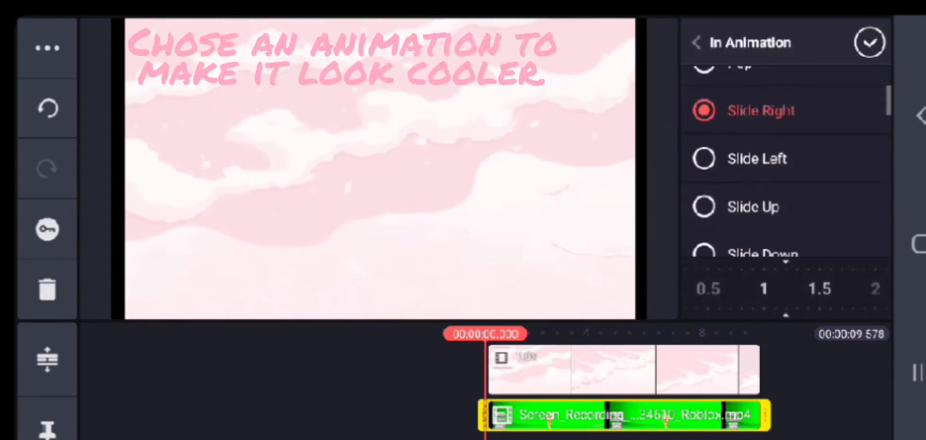
pyautogui.scroll(3)
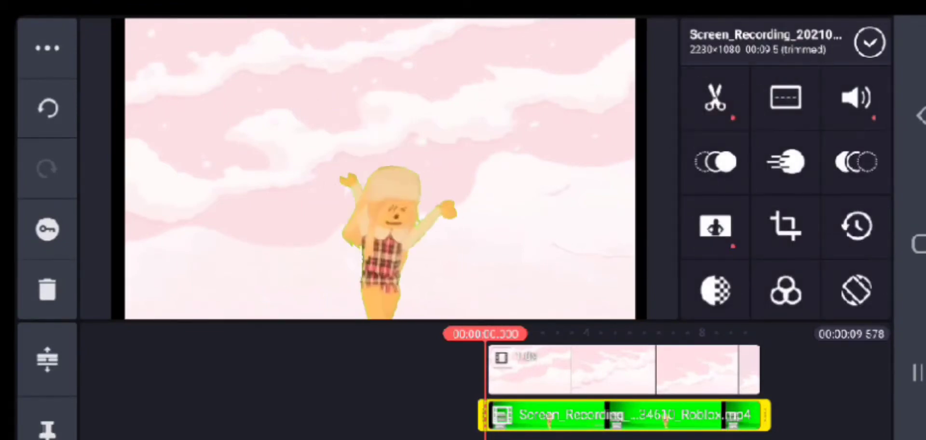
pyautogui.click(715, 226)
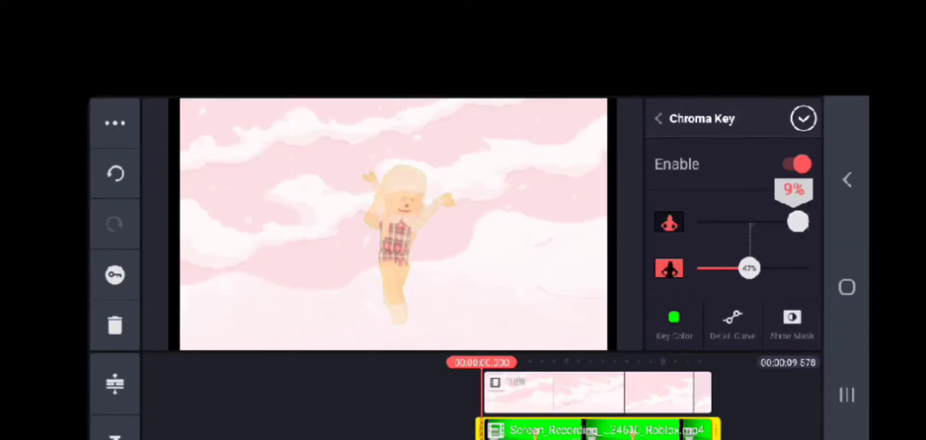
pyautogui.click(802, 117)
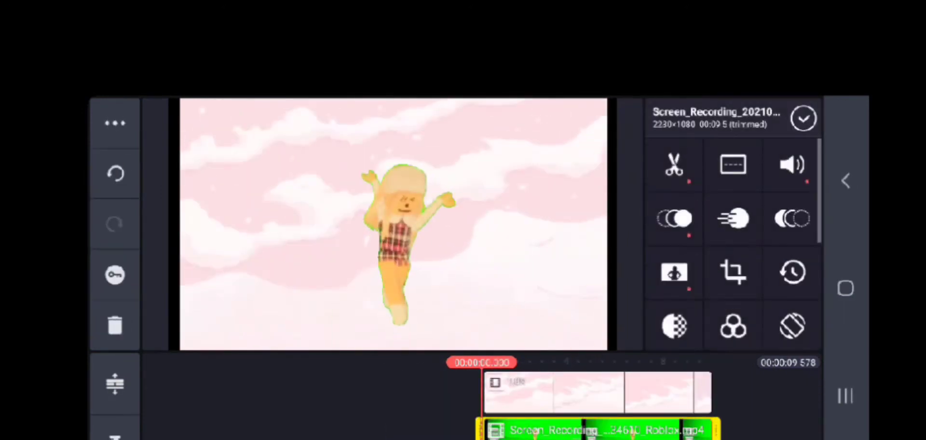
# Browse In Animation choices for the avatar layer toward a Slide Up entry.
pyautogui.click(672, 218)
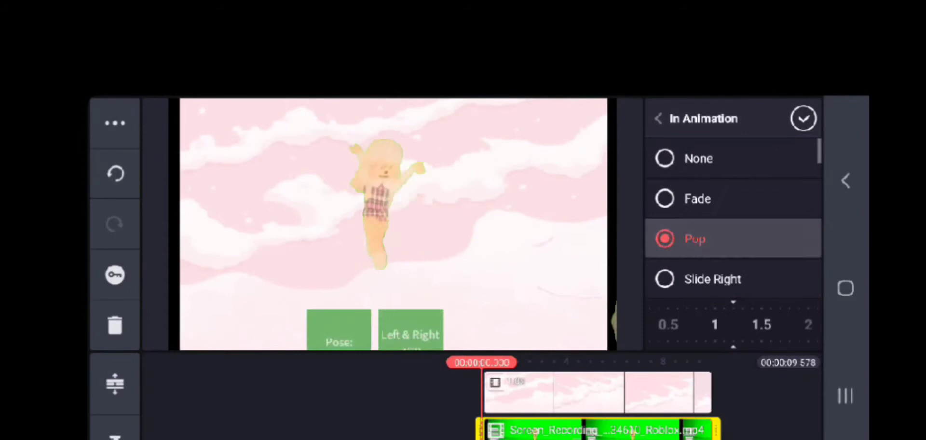
pyautogui.scroll(-3)
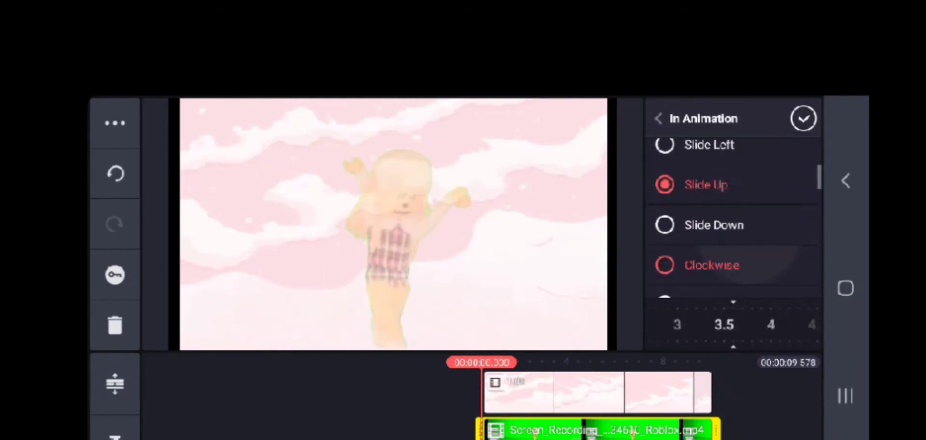
pyautogui.scroll(-3)
pyautogui.write('Co')
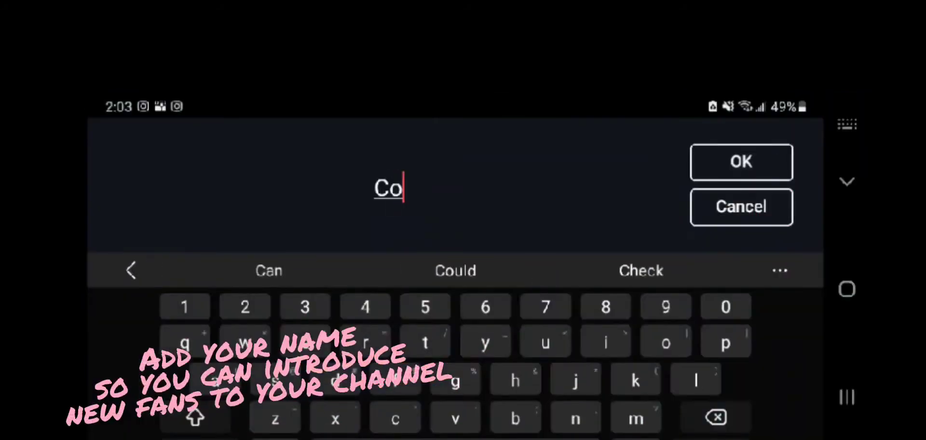
# Confirm the channel name text layer and give it a pink colour.
pyautogui.click(741, 162)
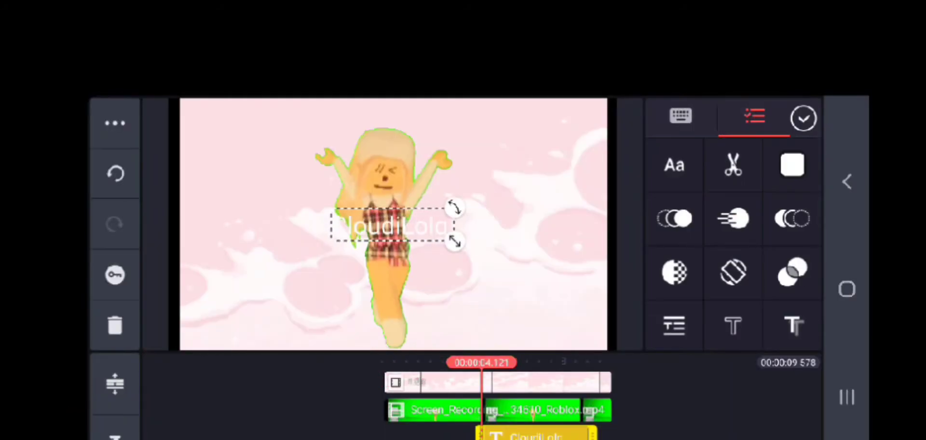
pyautogui.click(673, 165)
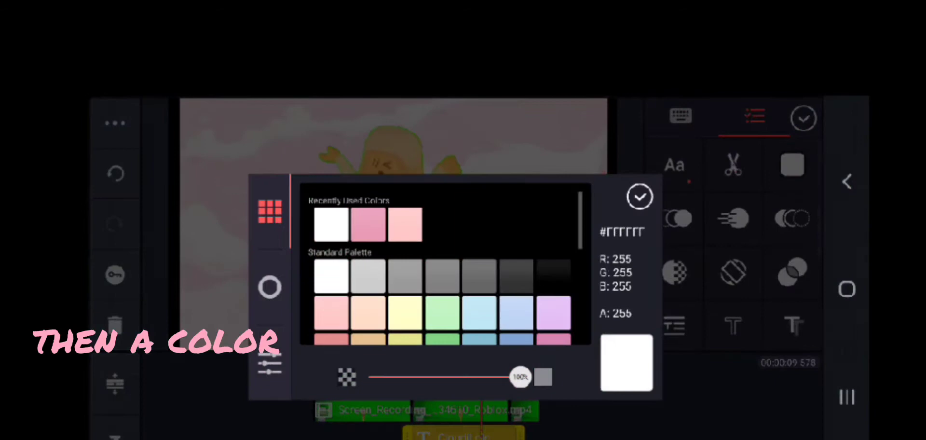
pyautogui.click(639, 197)
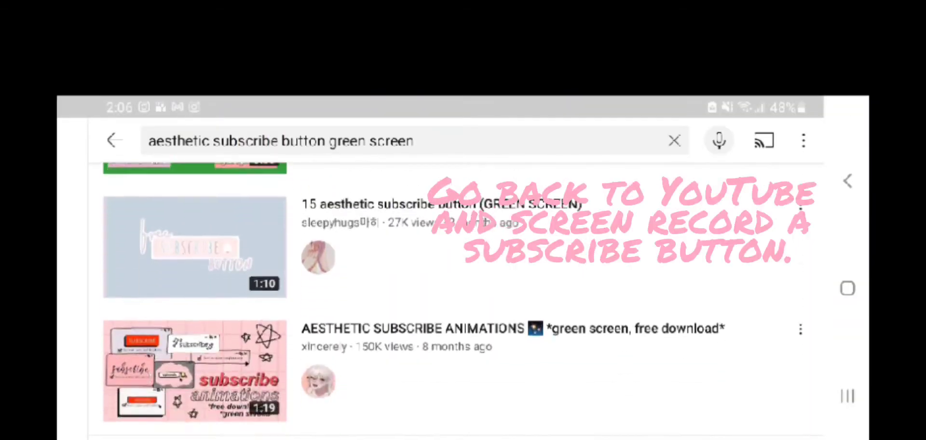
# Open a green-screen subscribe button animation from the 'aesthetic subscribe button green screen' results.
pyautogui.click(194, 247)
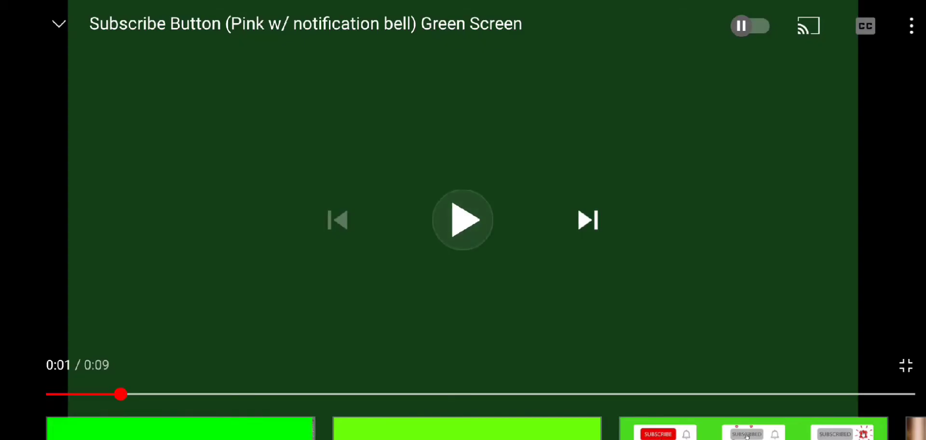
# Play the pink Subscribe button with notification bell green-screen video from the start.
pyautogui.click(462, 220)
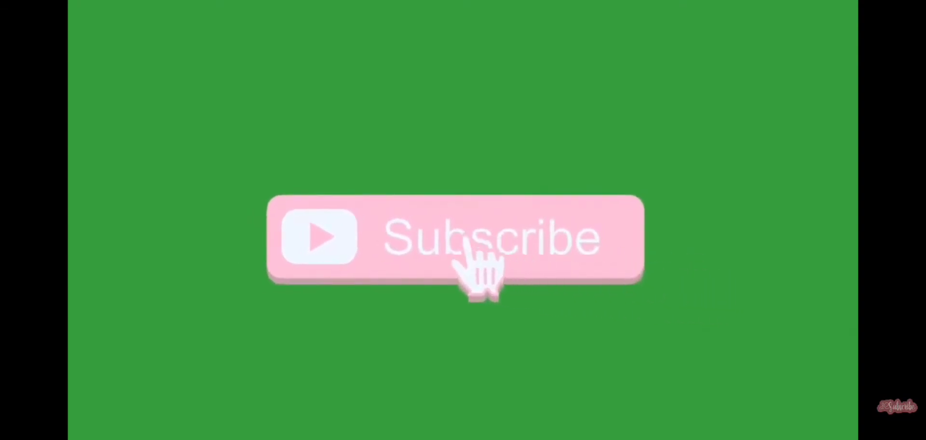
pyautogui.click(454, 239)
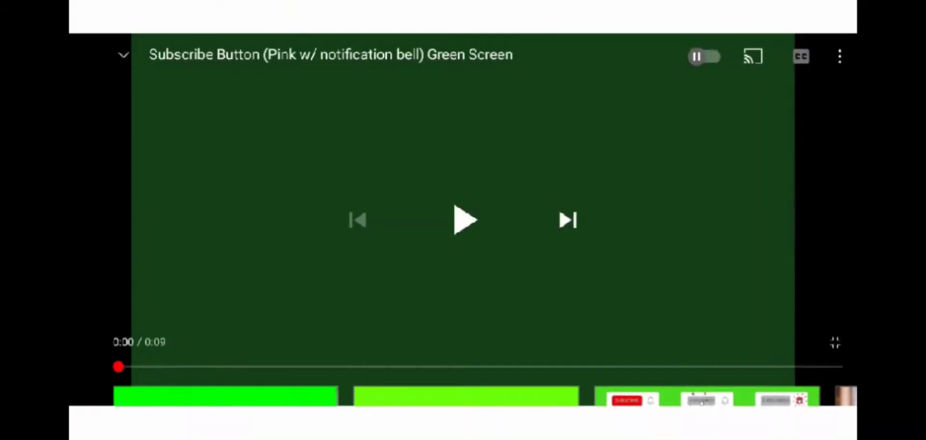
pyautogui.click(465, 220)
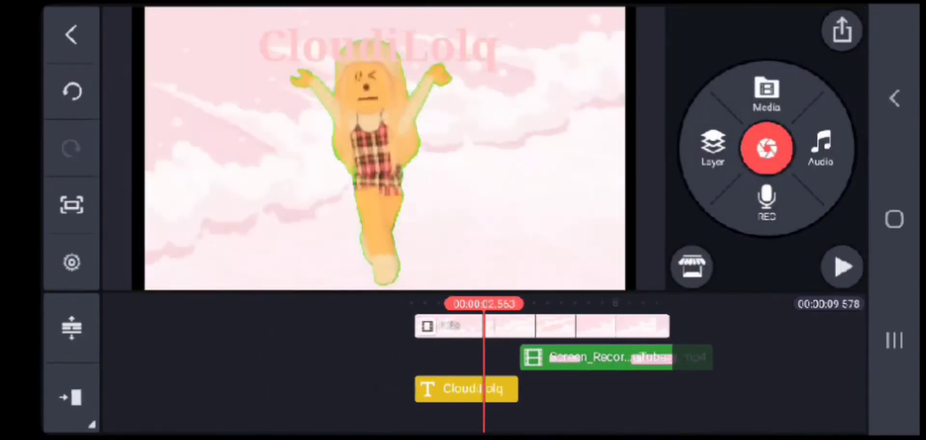
# Key out the green on the Subscribe button clip and play back the intro.
pyautogui.click(841, 266)
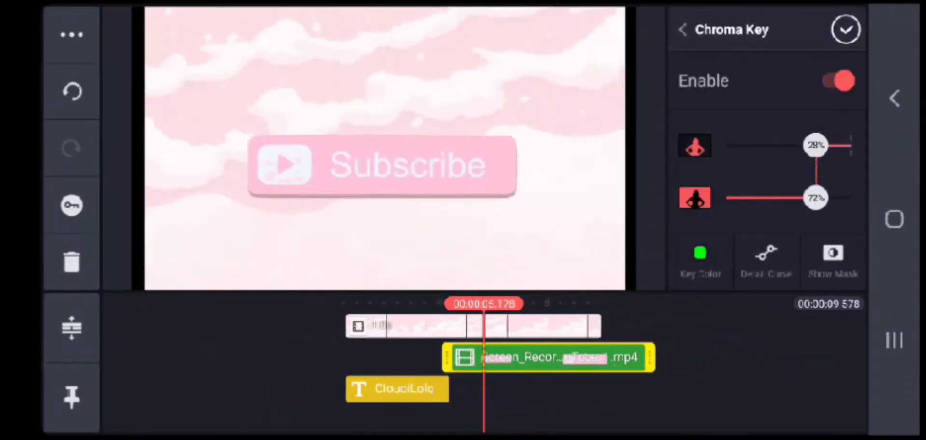
pyautogui.click(846, 29)
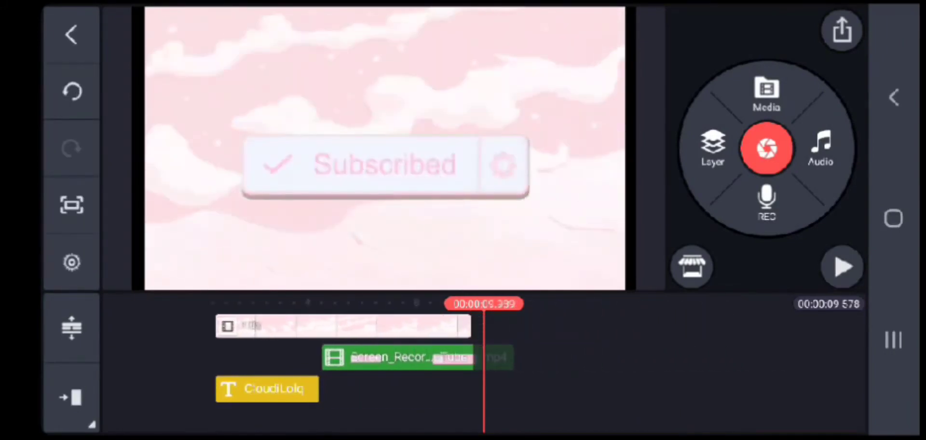
pyautogui.click(464, 357)
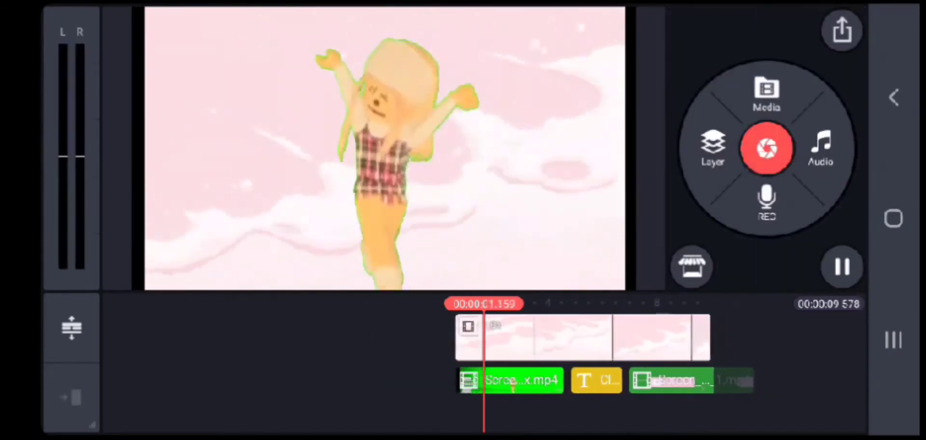
# Export the intro video from the export settings screen.
pyautogui.click(841, 29)
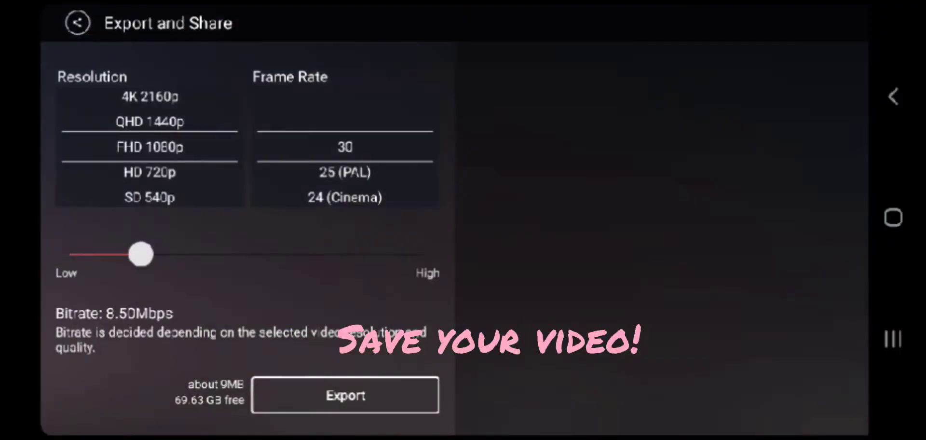
pyautogui.click(346, 395)
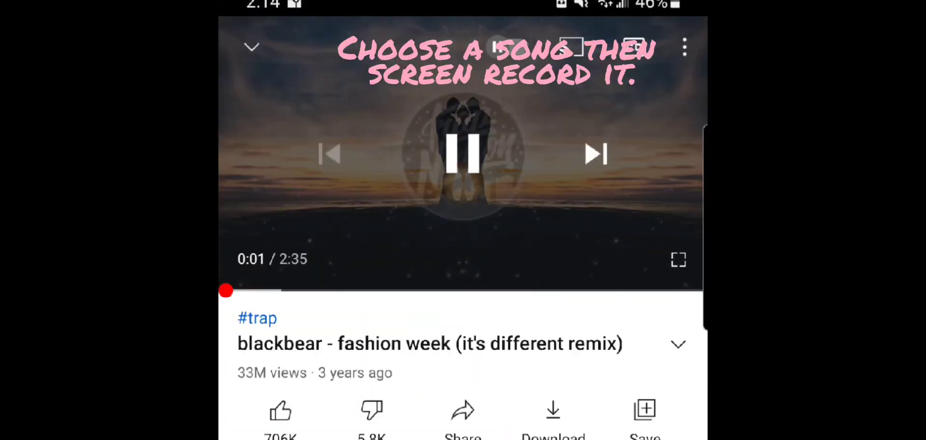
# Play the blackbear 'fashion week (it's different remix)' video as the intro music.
pyautogui.moveTo(248, 290); pyautogui.dragTo(294, 291)
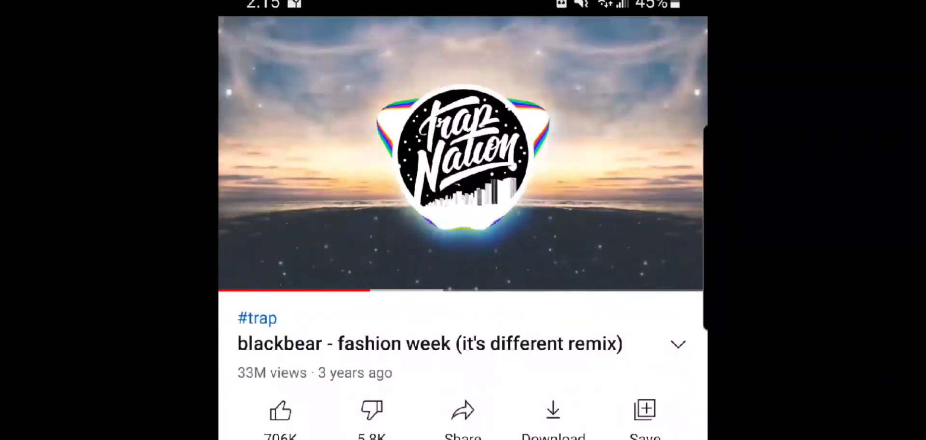
pyautogui.scroll(-3)
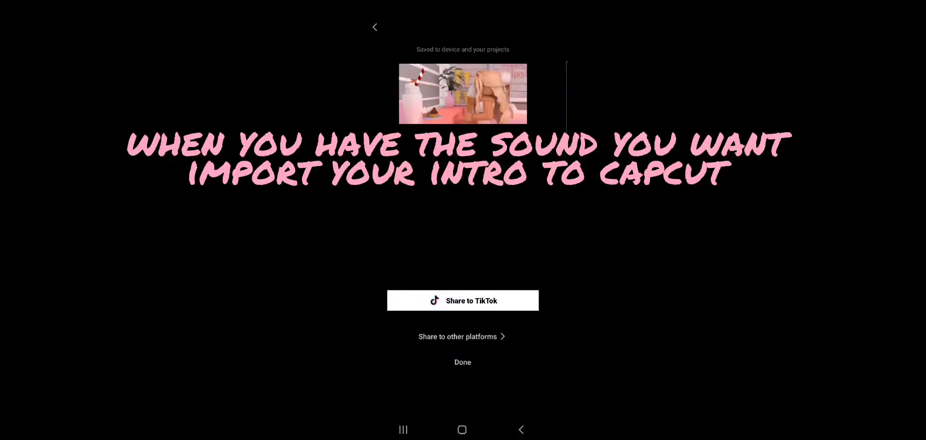
# Close the saved export and create a new CapCut project with the 00:09 intro video from Albums.
pyautogui.click(462, 362)
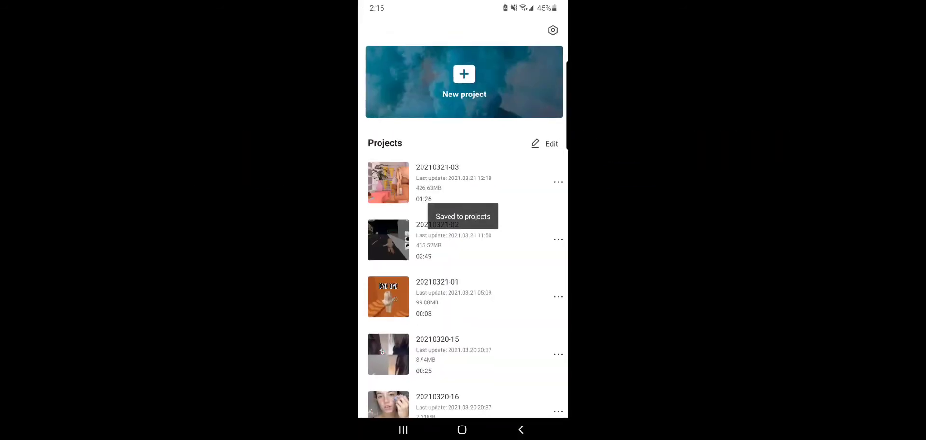
pyautogui.click(464, 81)
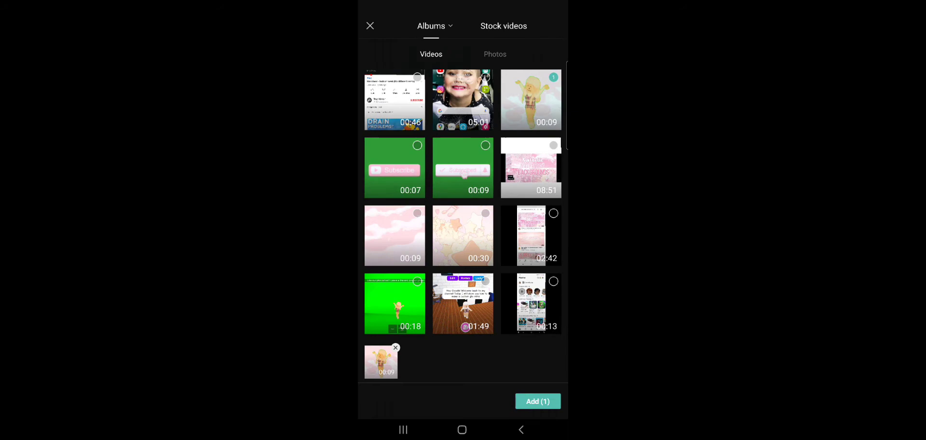
pyautogui.click(537, 401)
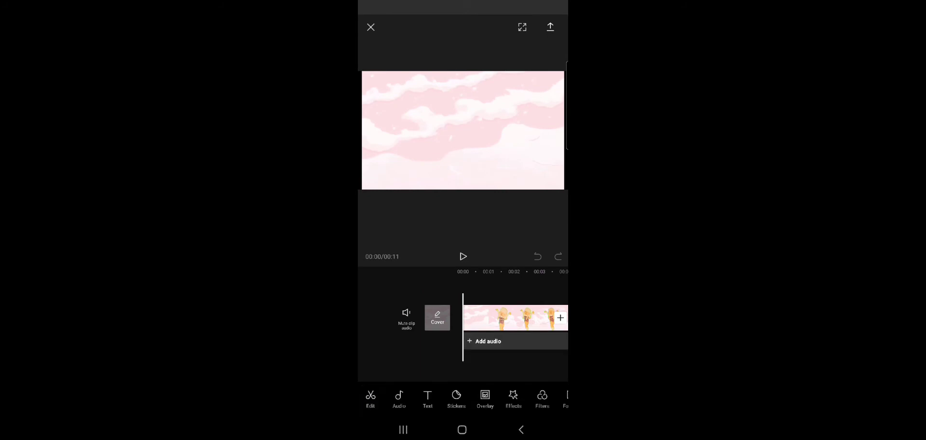
# Add the extracted audio from the song screen recording and shorten its beginning.
pyautogui.click(488, 341)
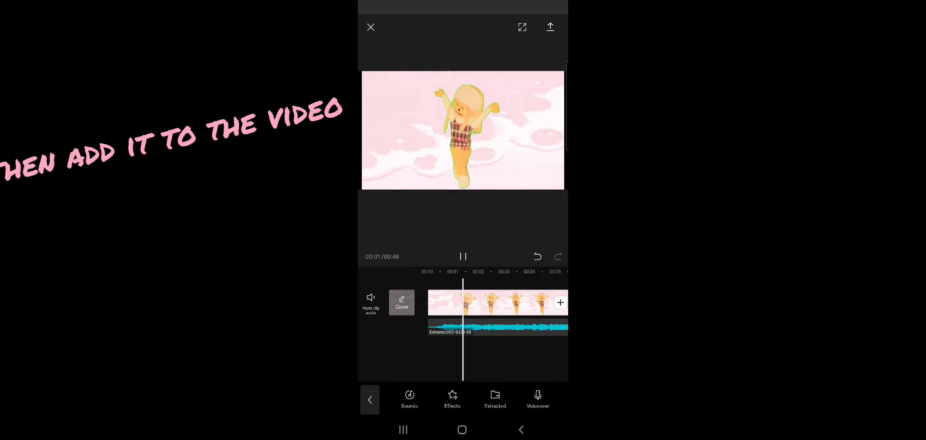
pyautogui.click(498, 328)
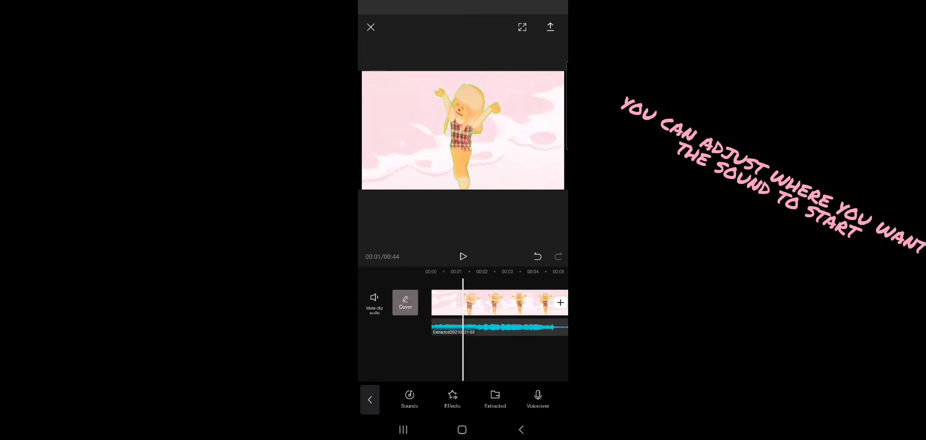
pyautogui.click(498, 328)
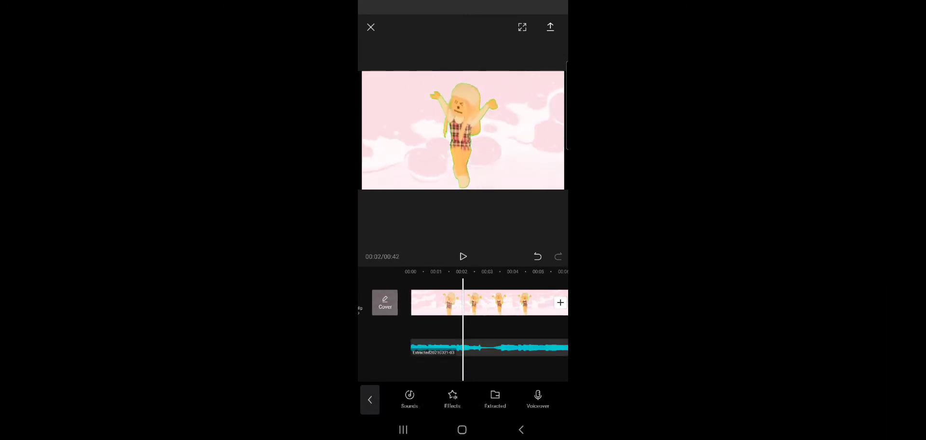
pyautogui.click(463, 257)
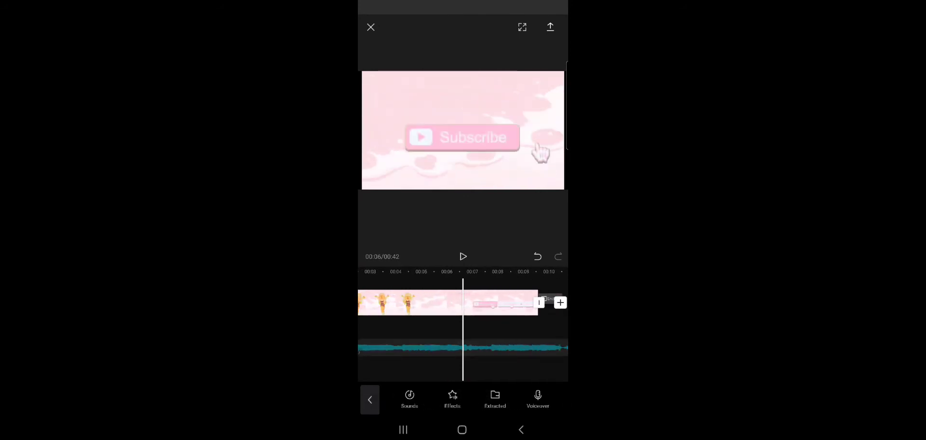
# Trim the song's start further and reposition the track under the intro clip.
pyautogui.click(514, 302)
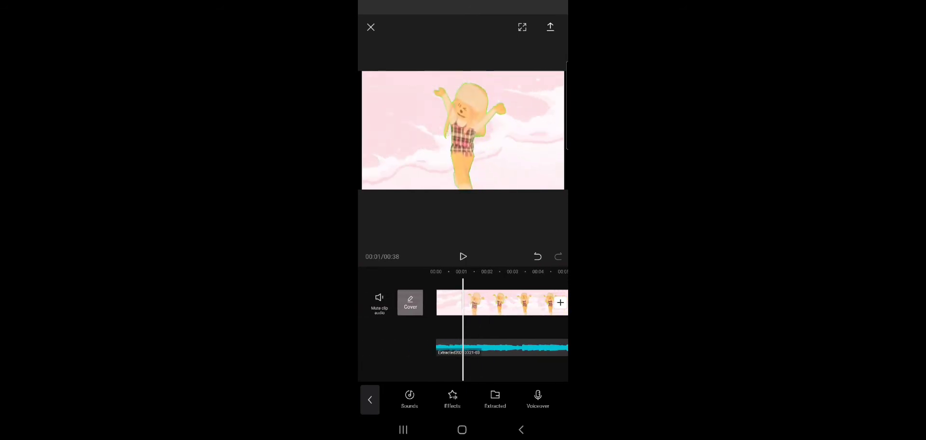
pyautogui.click(501, 348)
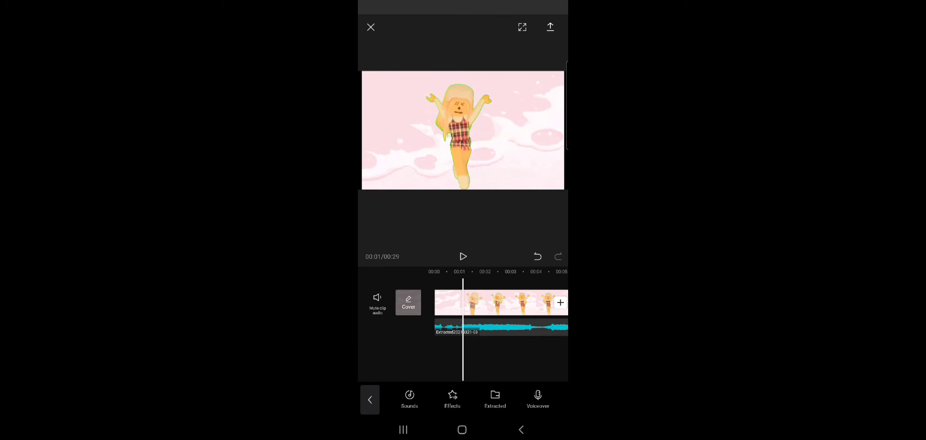
pyautogui.click(463, 257)
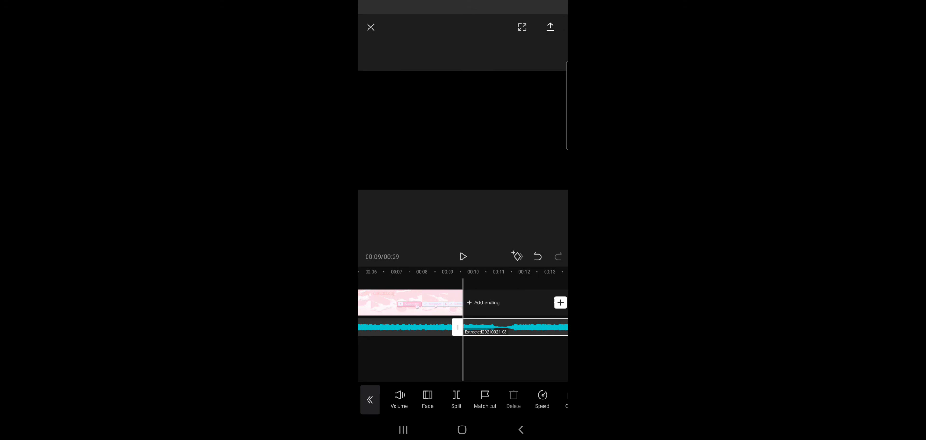
# Split and delete the music past the 9-second intro's end, check playback, and export the video.
pyautogui.click(463, 257)
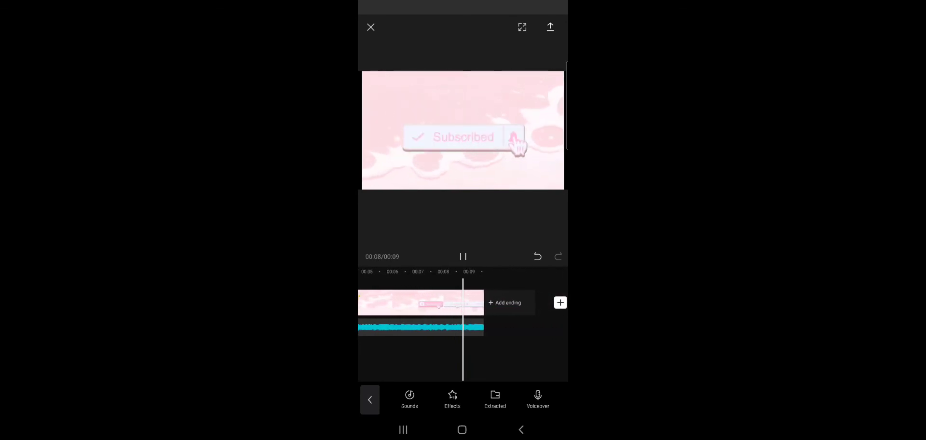
pyautogui.click(462, 256)
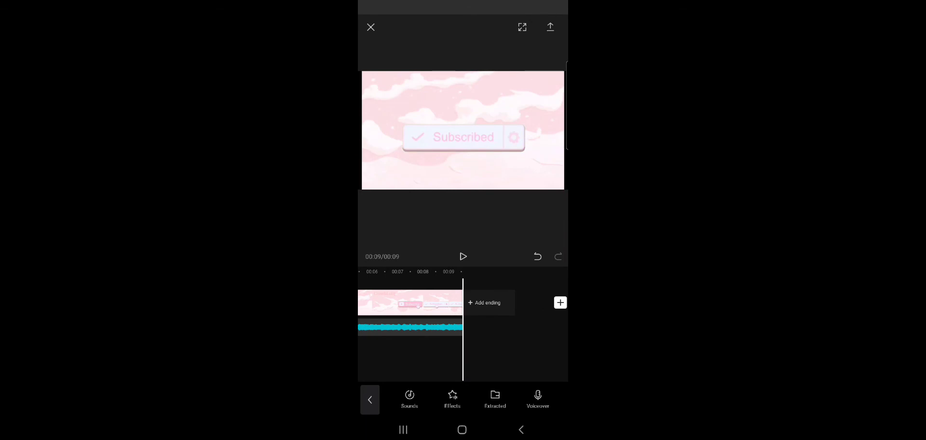
pyautogui.click(549, 27)
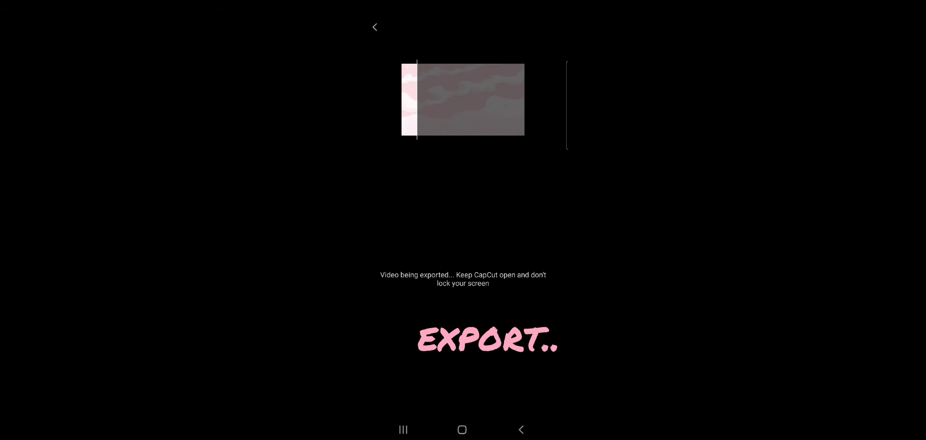